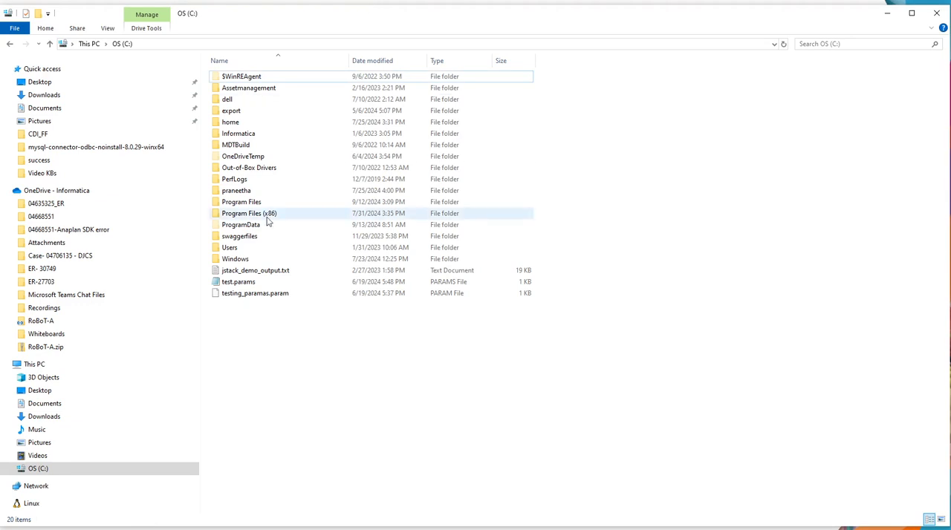
# Step: Browse to Program Files\Informatica Cloud Secure Agent\ext\connectors\thirdparty\informatica.jdbc_v2\common to see its driver JARs
pyautogui.doubleClick(241, 202)
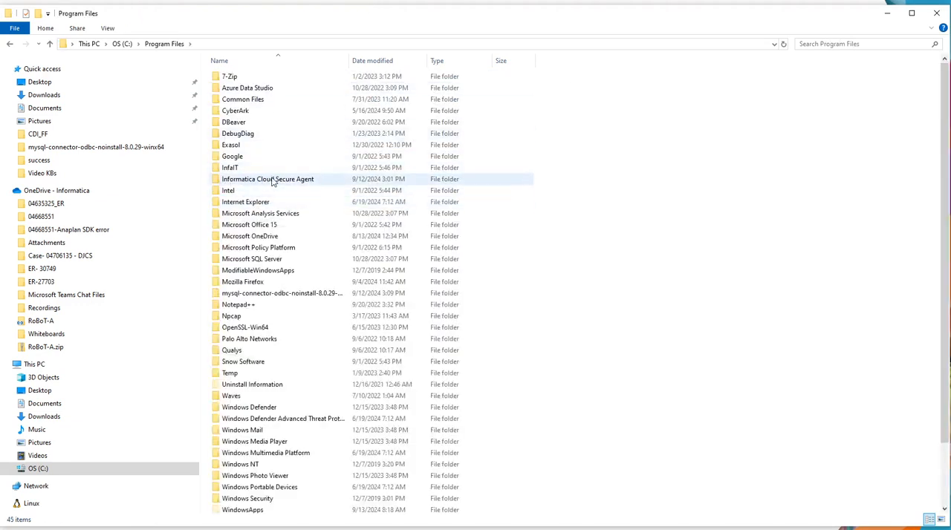
pyautogui.doubleClick(267, 179)
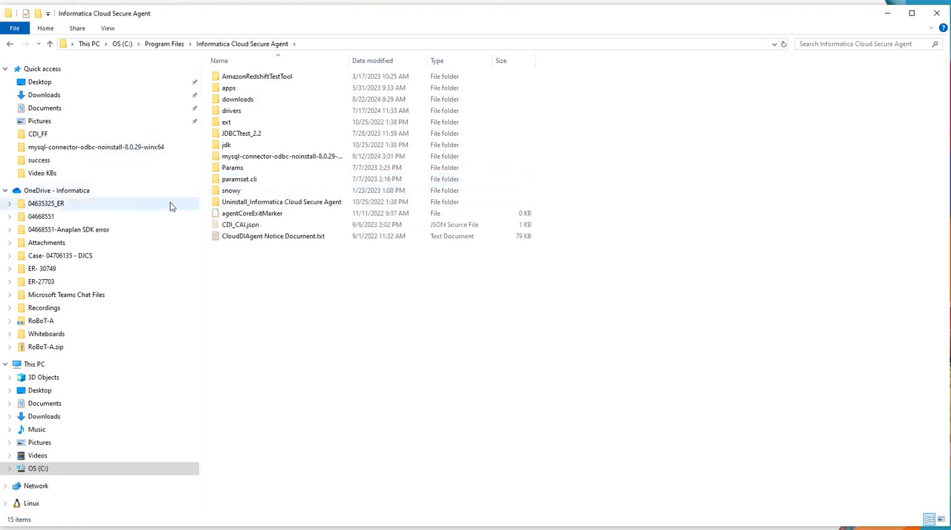
pyautogui.click(228, 88)
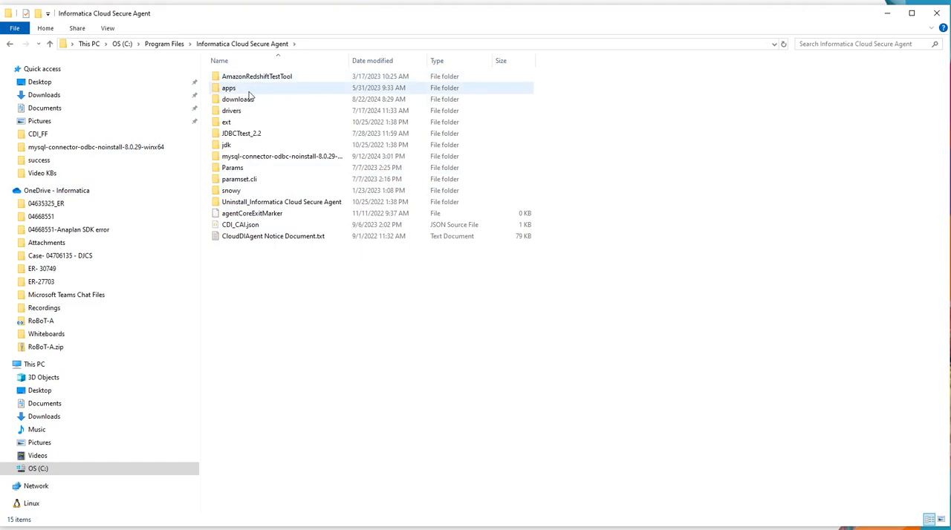
pyautogui.doubleClick(226, 121)
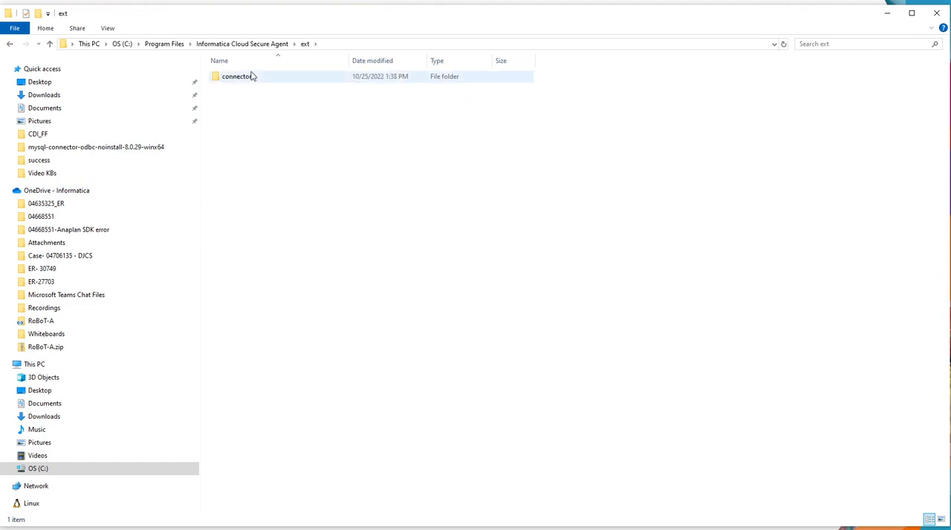
pyautogui.doubleClick(235, 76)
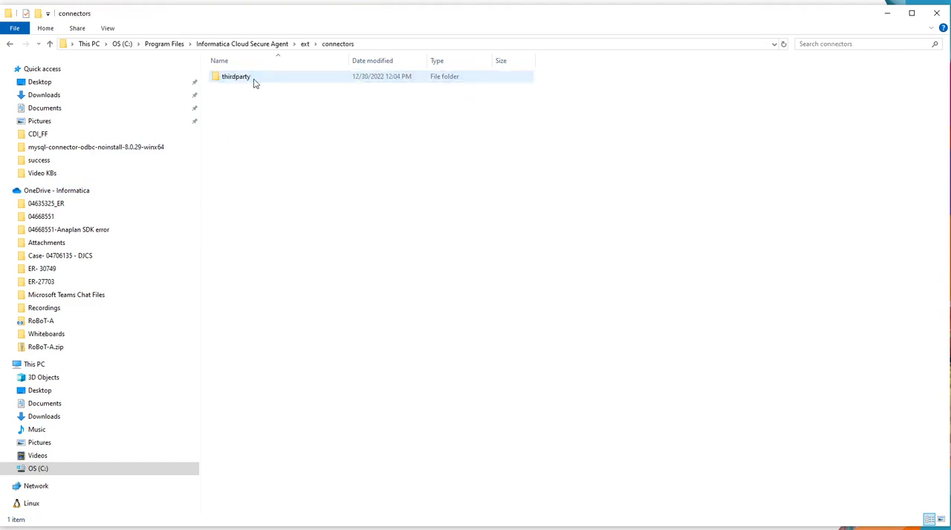
pyautogui.doubleClick(236, 76)
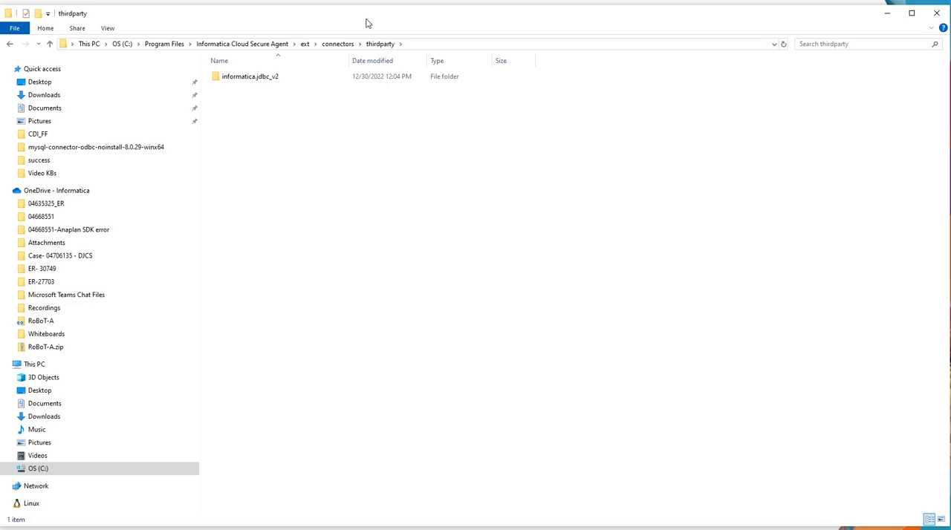
pyautogui.moveTo(325, 196)
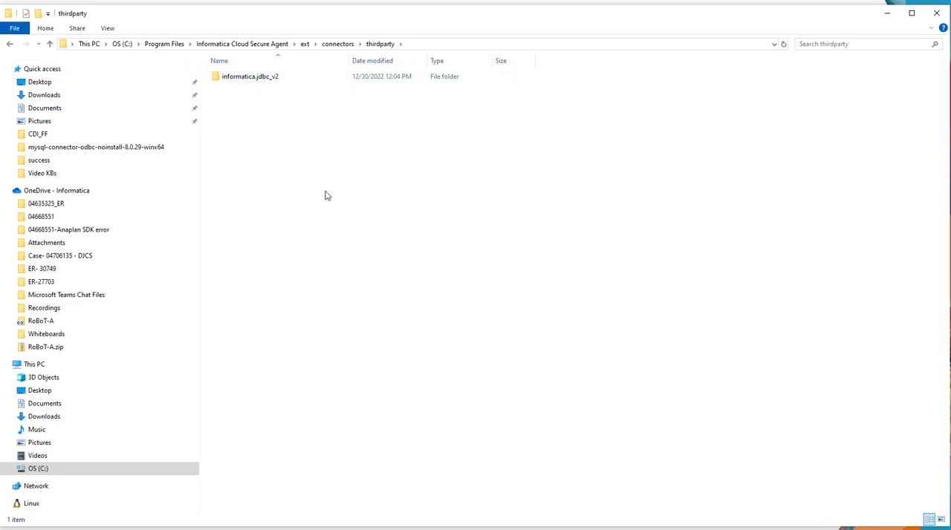
pyautogui.moveTo(384, 47)
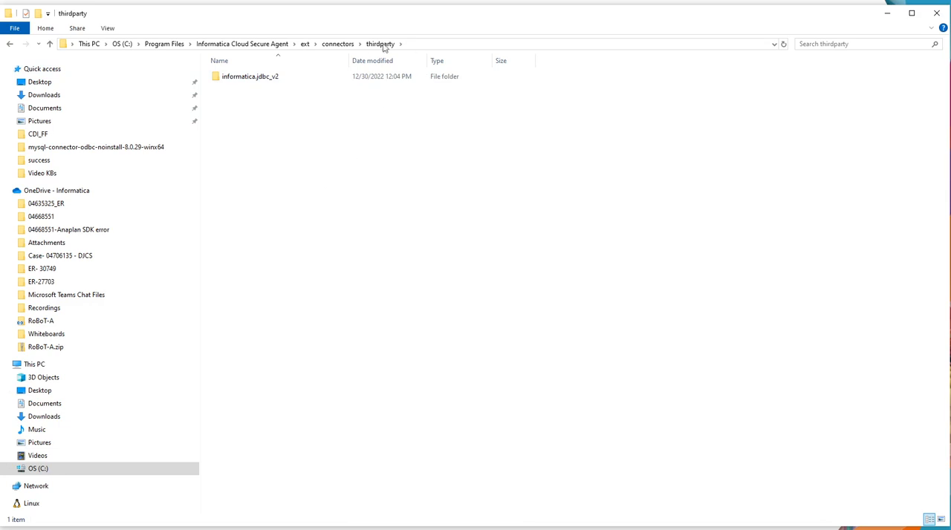
pyautogui.moveTo(503, 128)
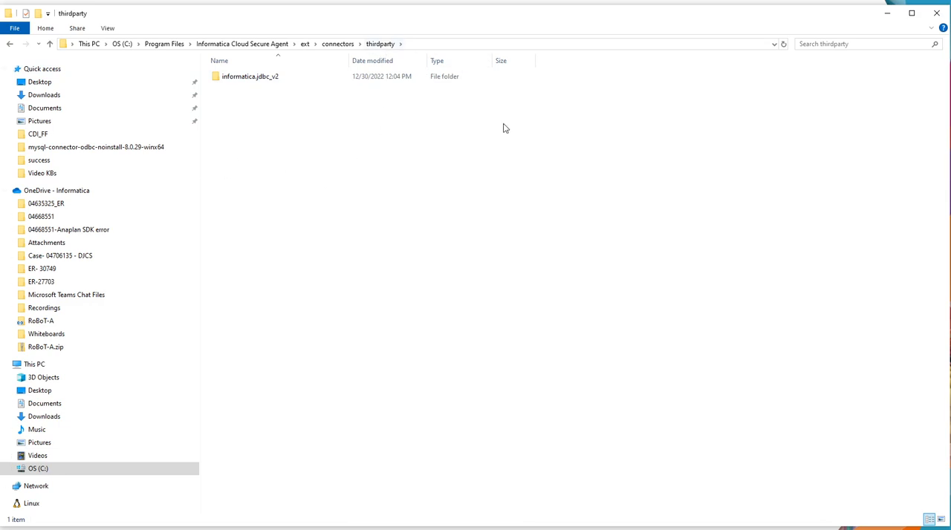
pyautogui.moveTo(301, 116)
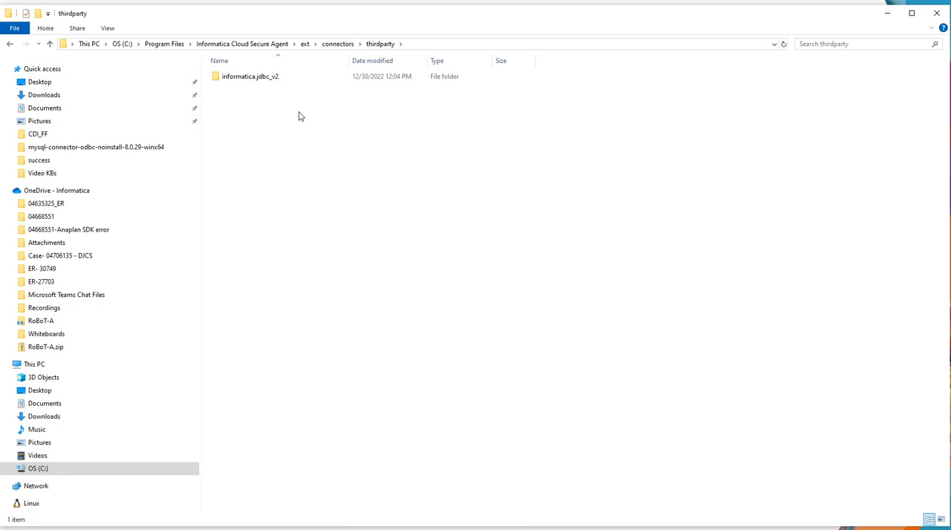
pyautogui.moveTo(227, 94)
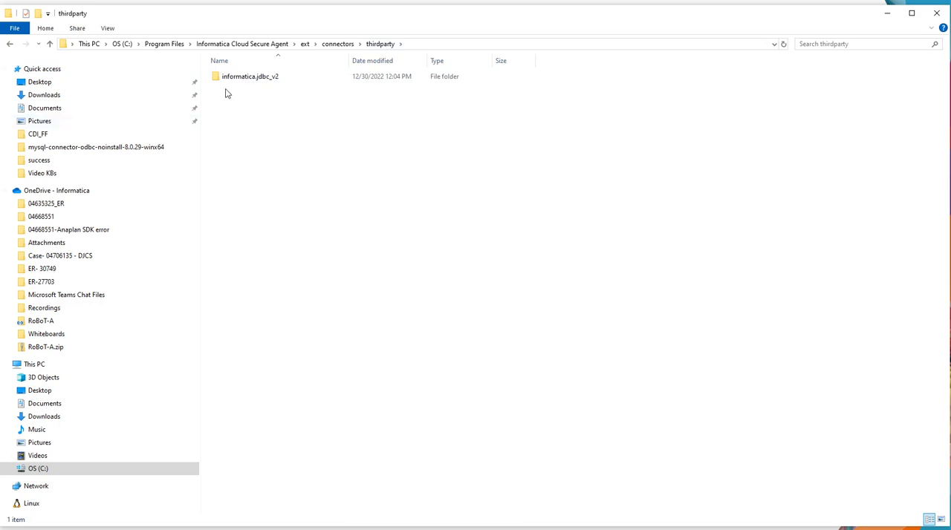
pyautogui.click(250, 77)
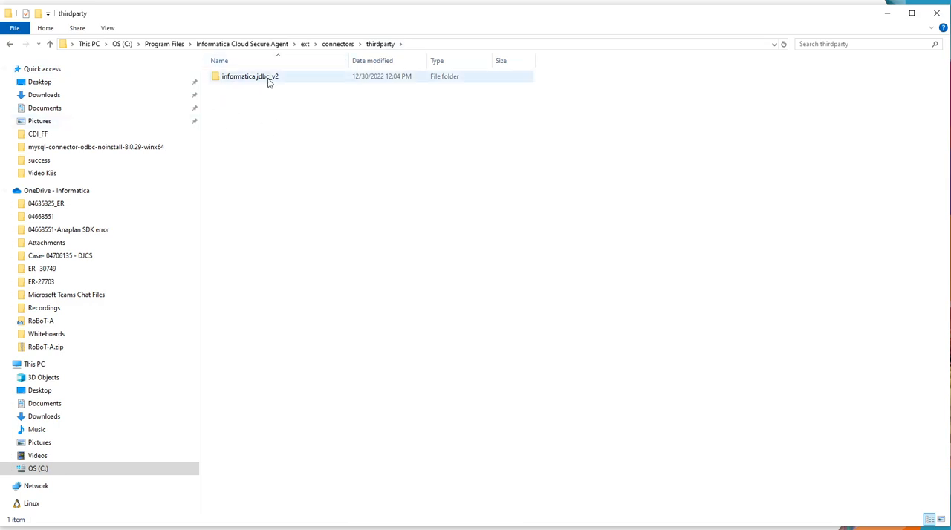
pyautogui.doubleClick(250, 76)
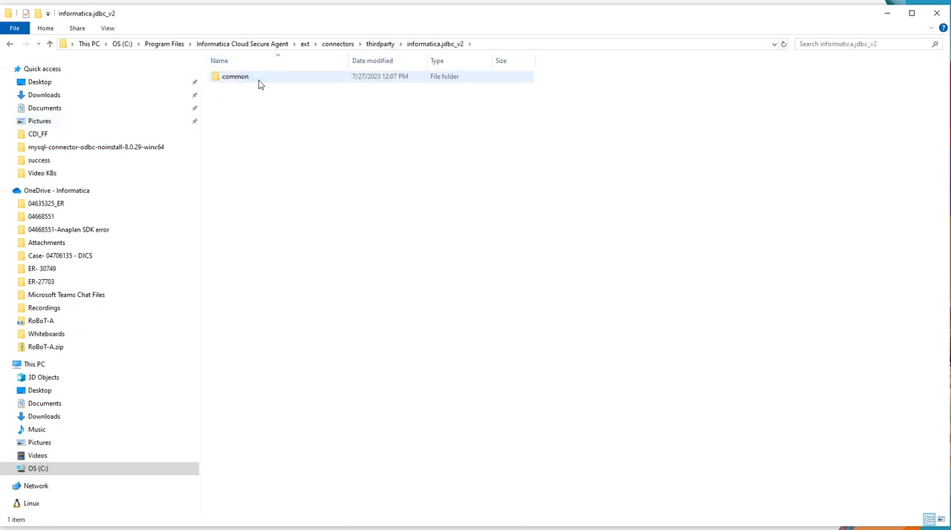
pyautogui.click(234, 76)
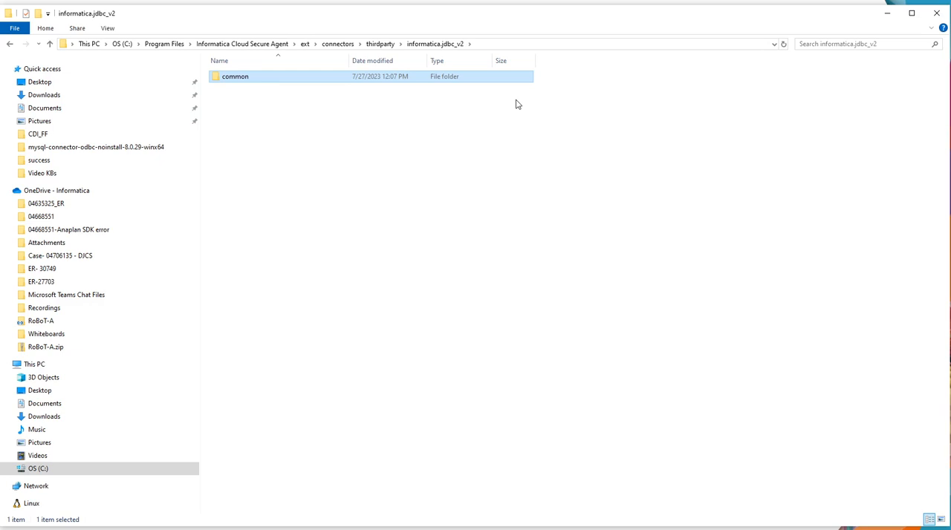
pyautogui.moveTo(449, 49)
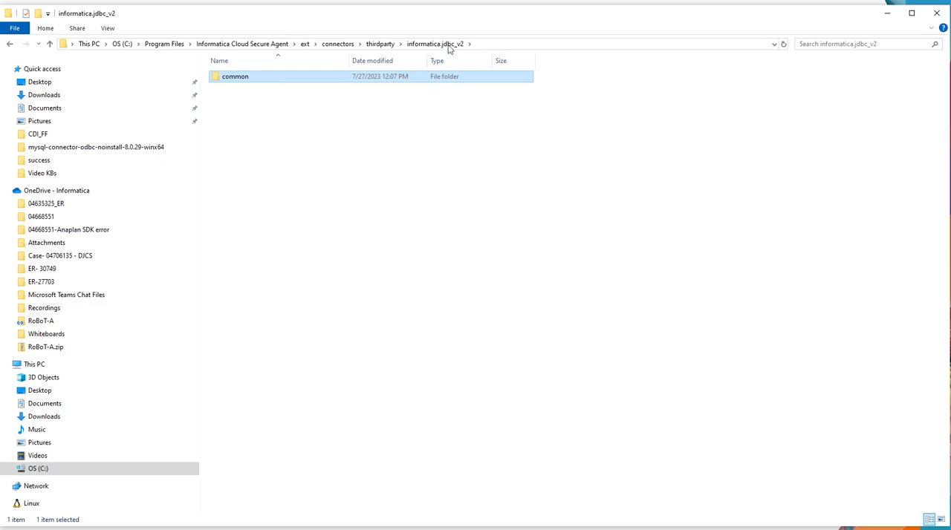
pyautogui.doubleClick(236, 76)
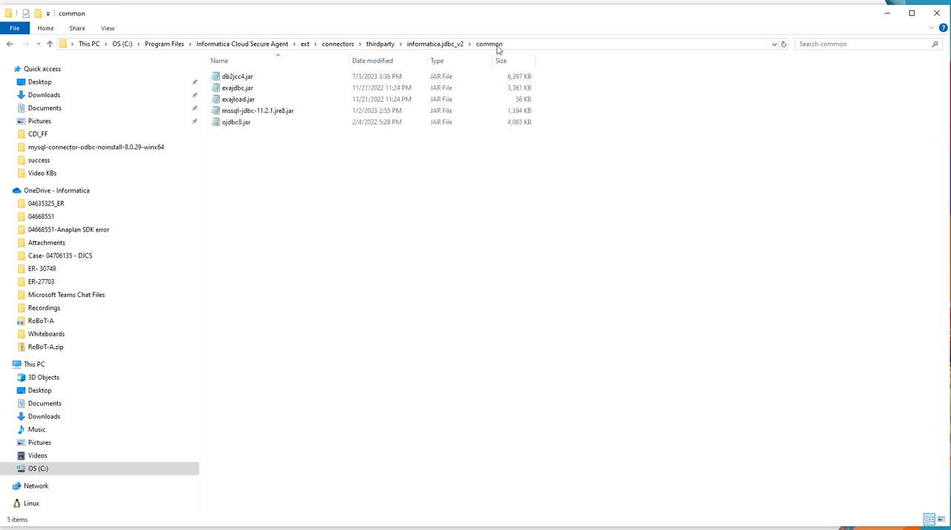
pyautogui.click(483, 43)
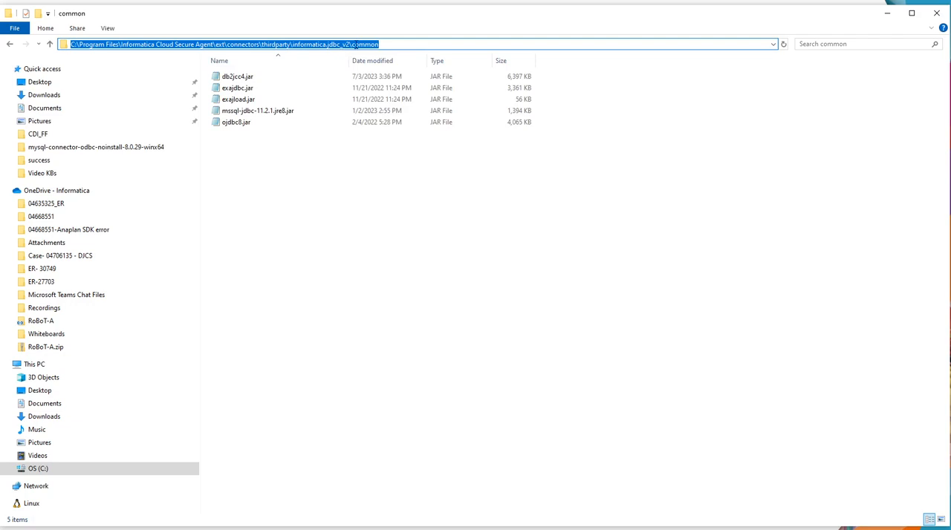
pyautogui.click(282, 158)
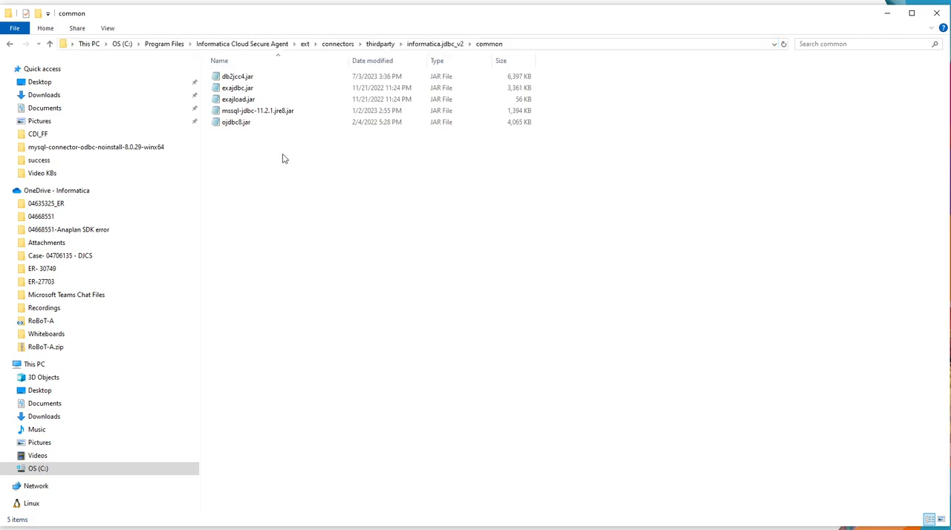
pyautogui.moveTo(291, 283)
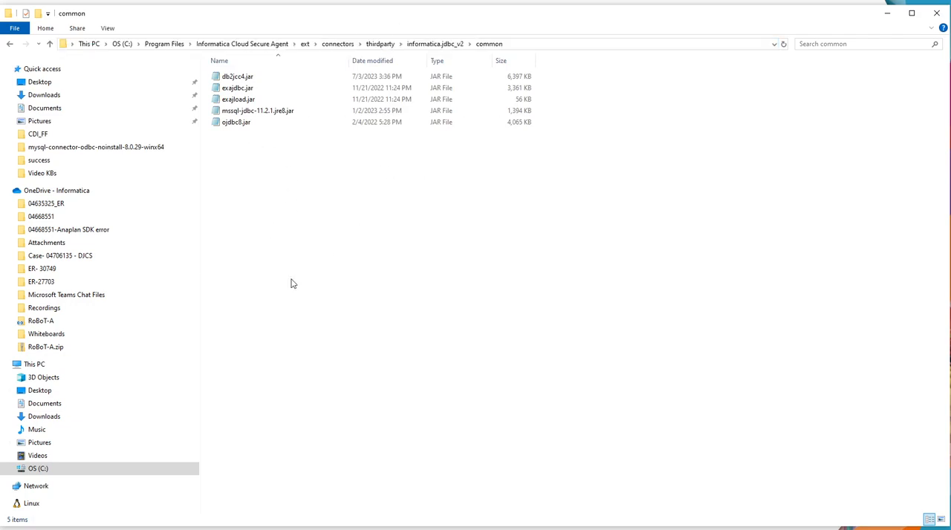
pyautogui.moveTo(352, 314)
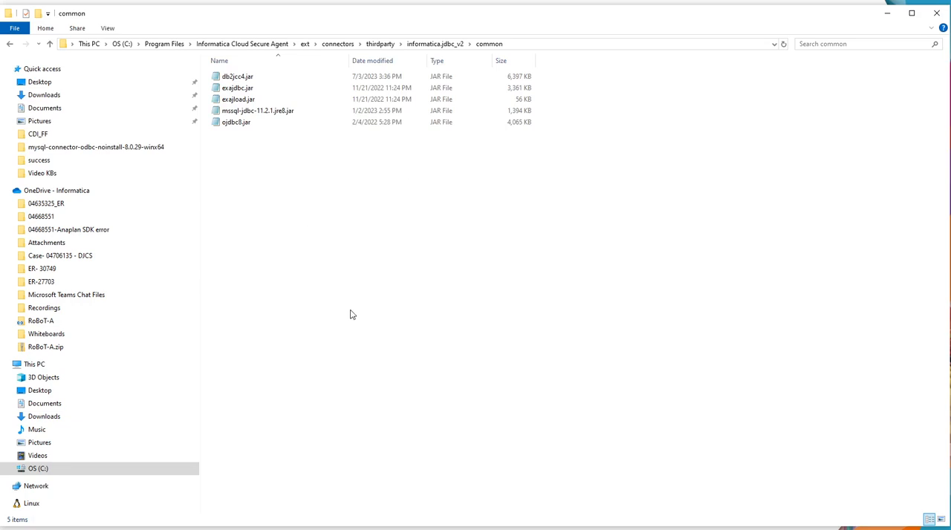
pyautogui.moveTo(355, 301)
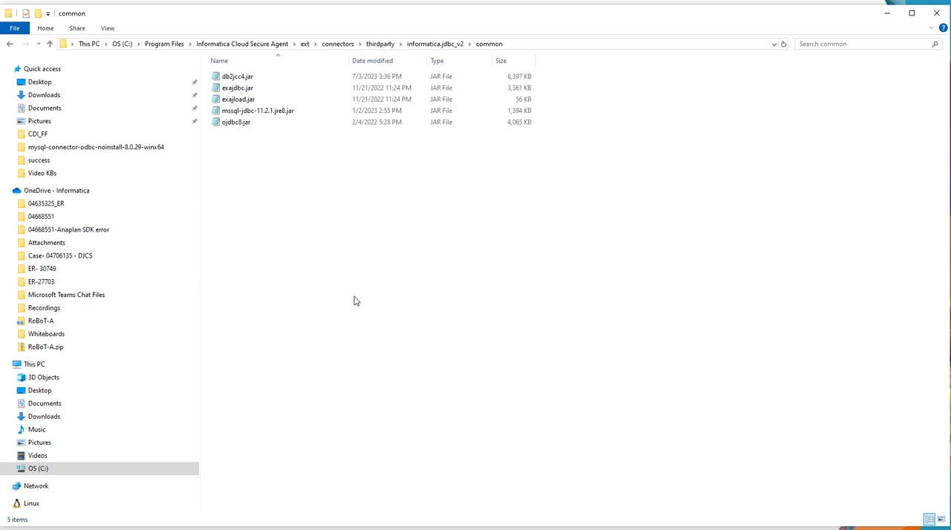
pyautogui.moveTo(356, 282)
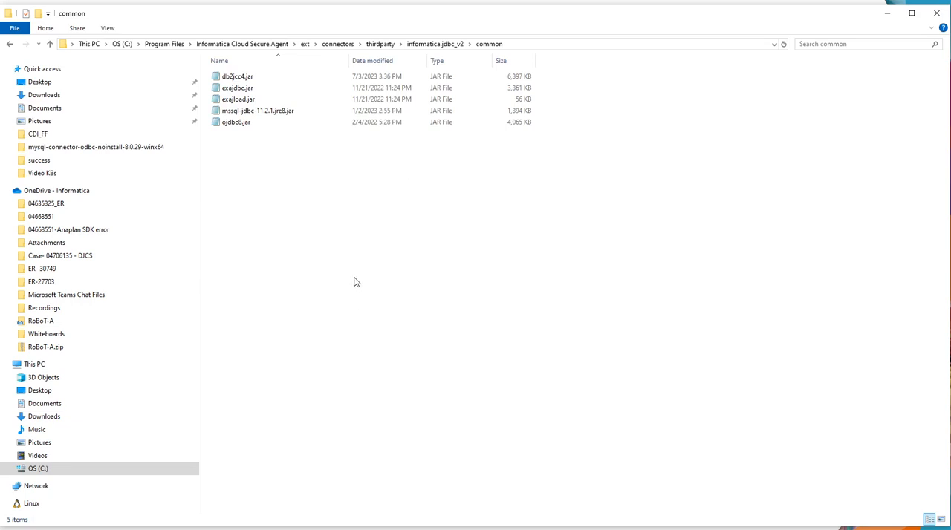
pyautogui.moveTo(641, 188)
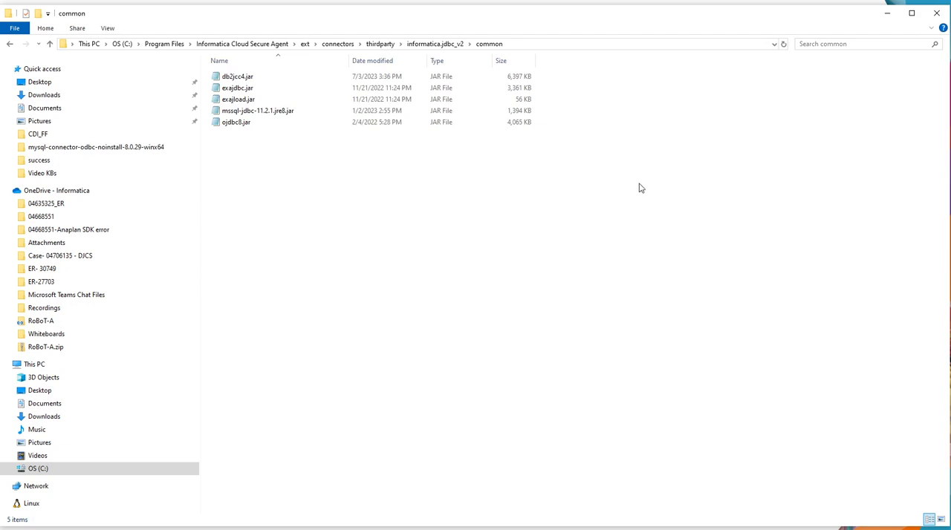
pyautogui.click(236, 122)
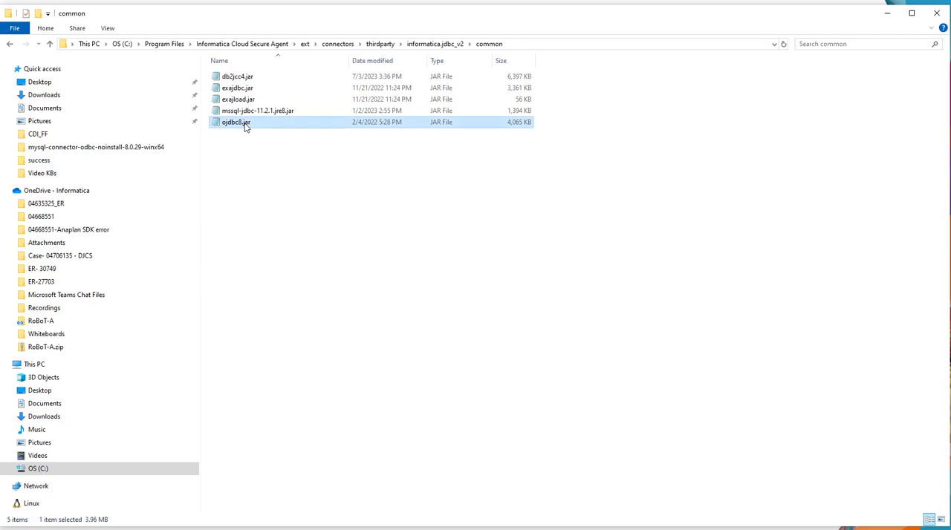
pyautogui.moveTo(244, 125)
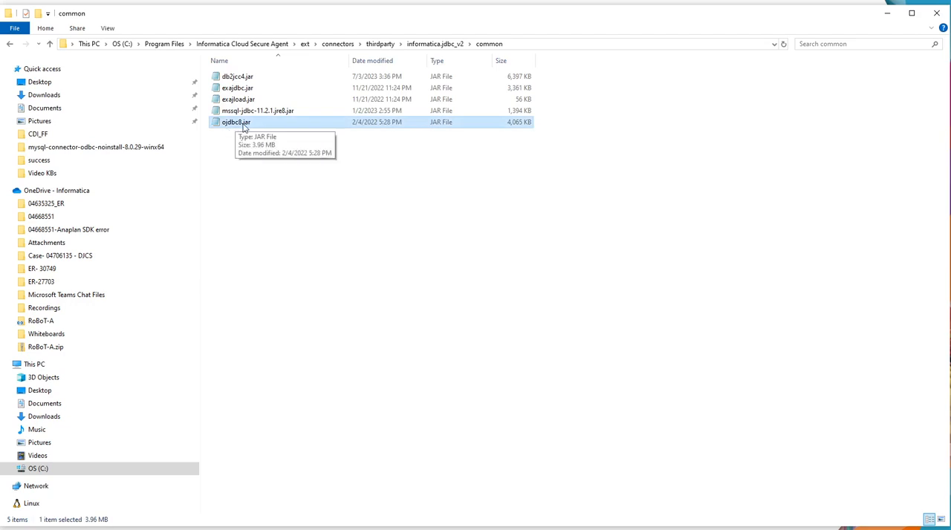
pyautogui.moveTo(386, 180)
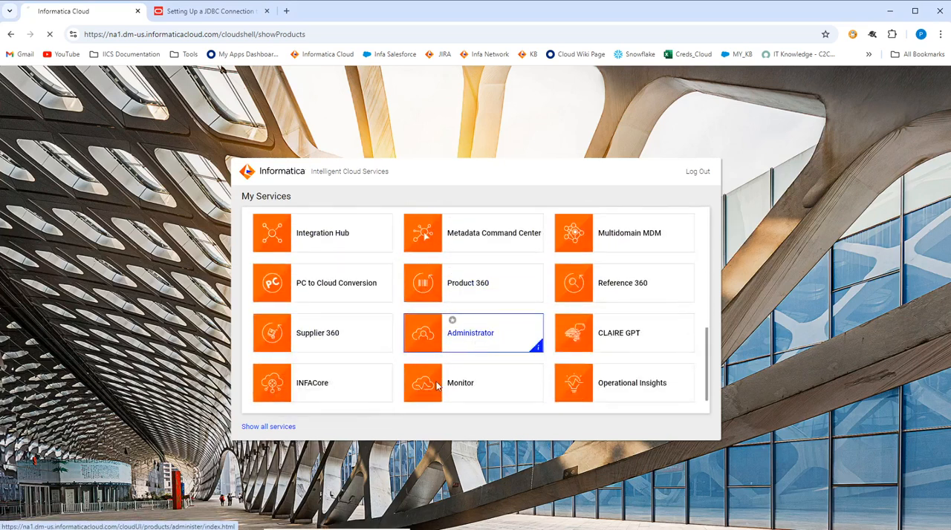
# Step: Open the Administrator tile from the IICS My Services page
pyautogui.click(473, 333)
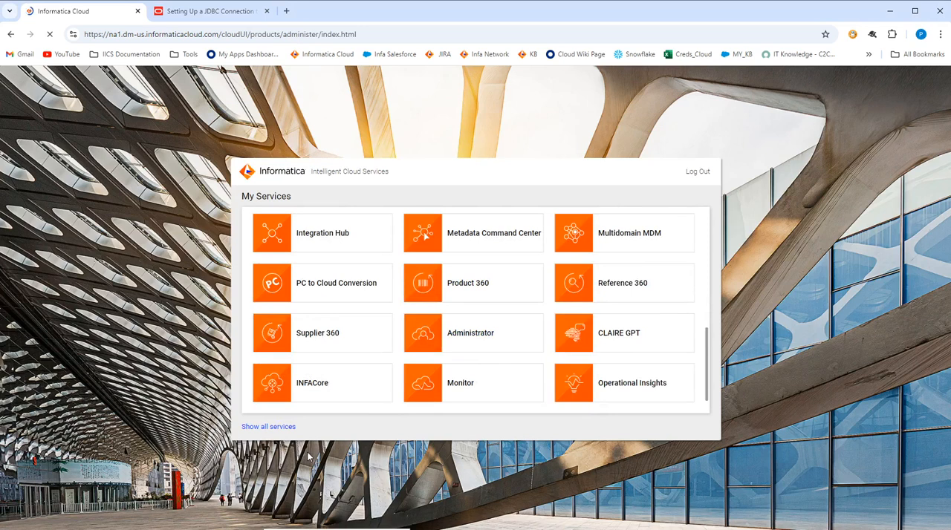
pyautogui.click(470, 333)
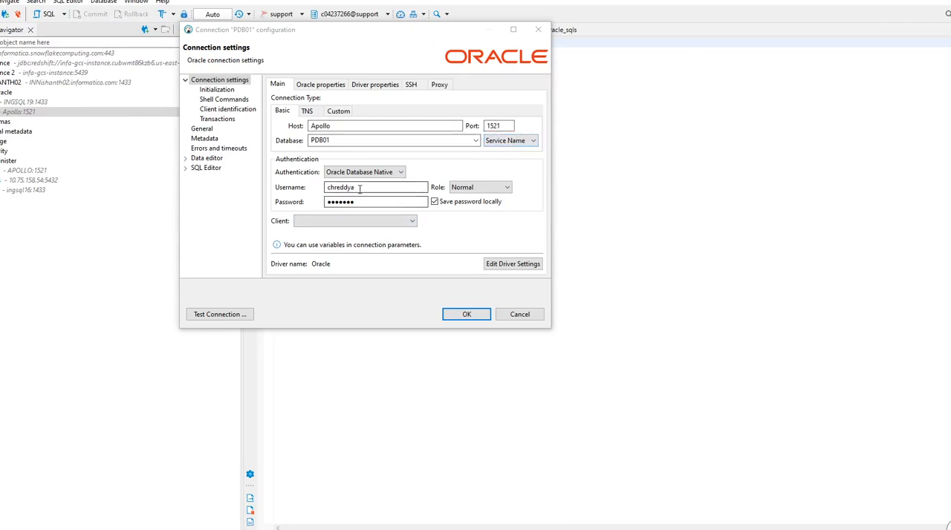
# Step: Run Test Connection on DBeaver's PDB01 Oracle connection (Apollo, port 1521)
pyautogui.click(219, 315)
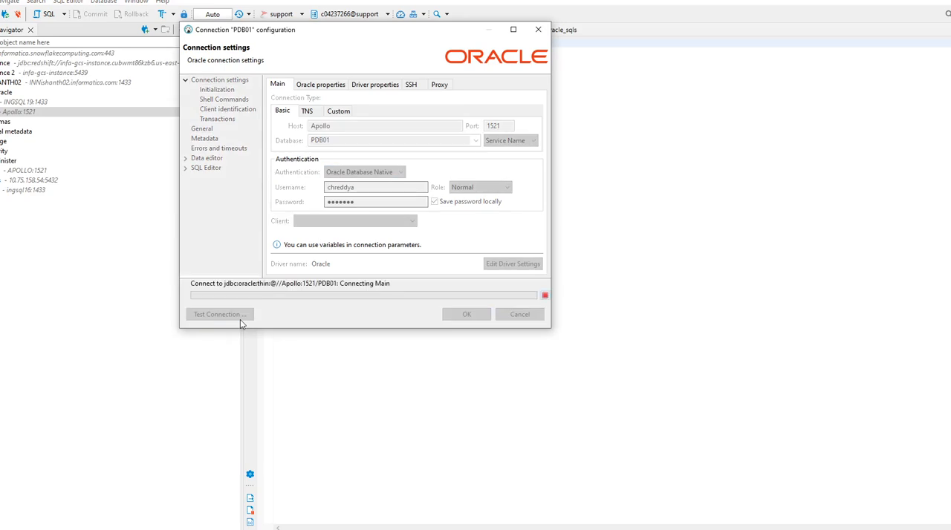
pyautogui.click(218, 313)
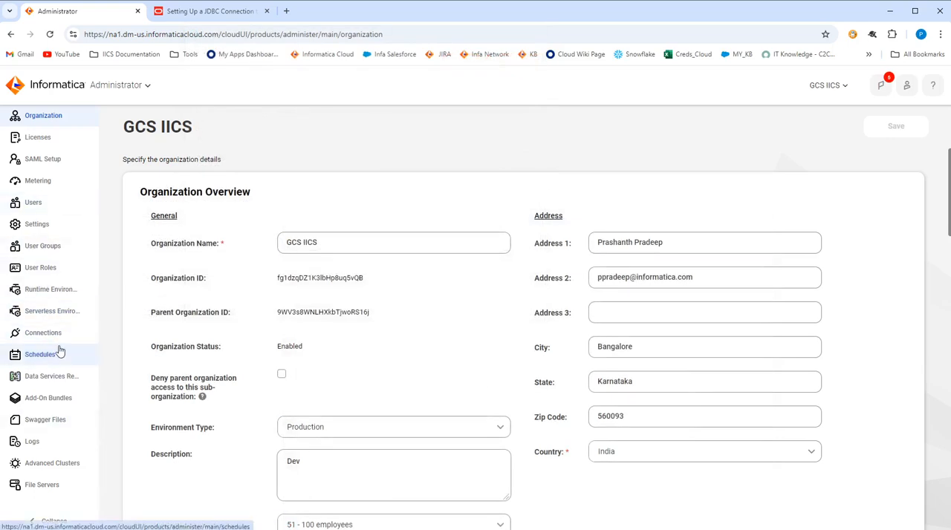
# Step: Go to Connections in Administrator and start a New Connection form
pyautogui.click(43, 332)
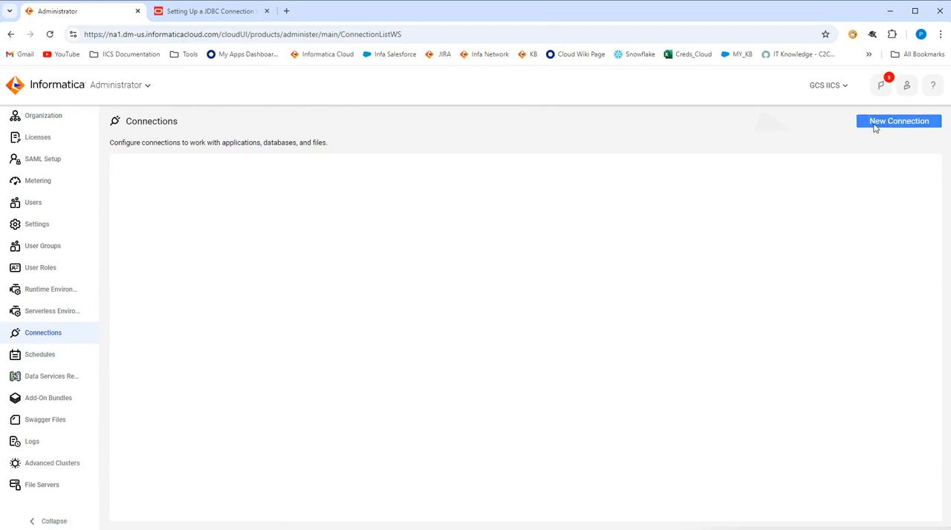
pyautogui.click(899, 121)
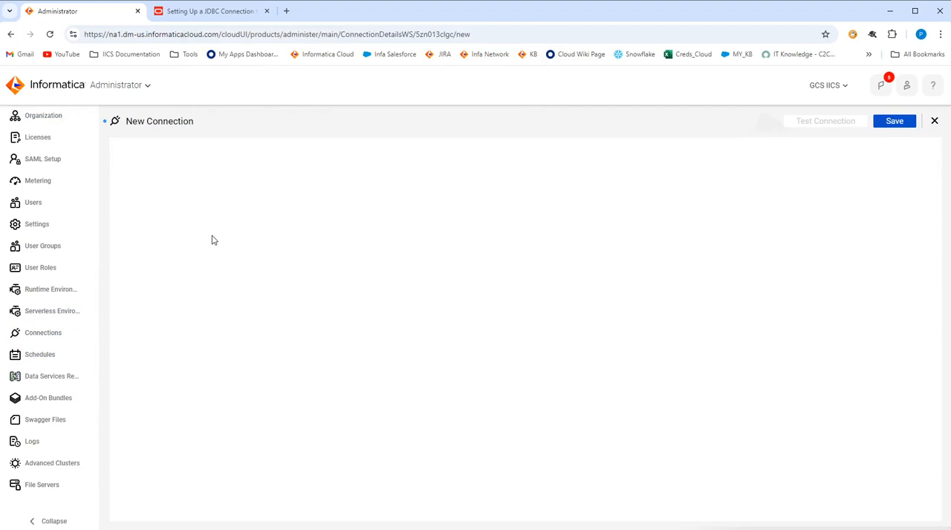
pyautogui.moveTo(229, 197)
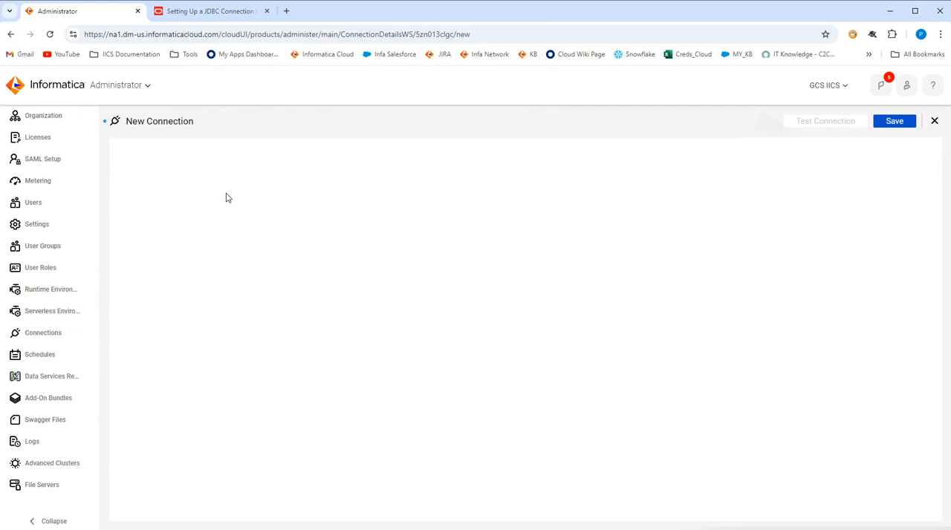
pyautogui.moveTo(753, 271)
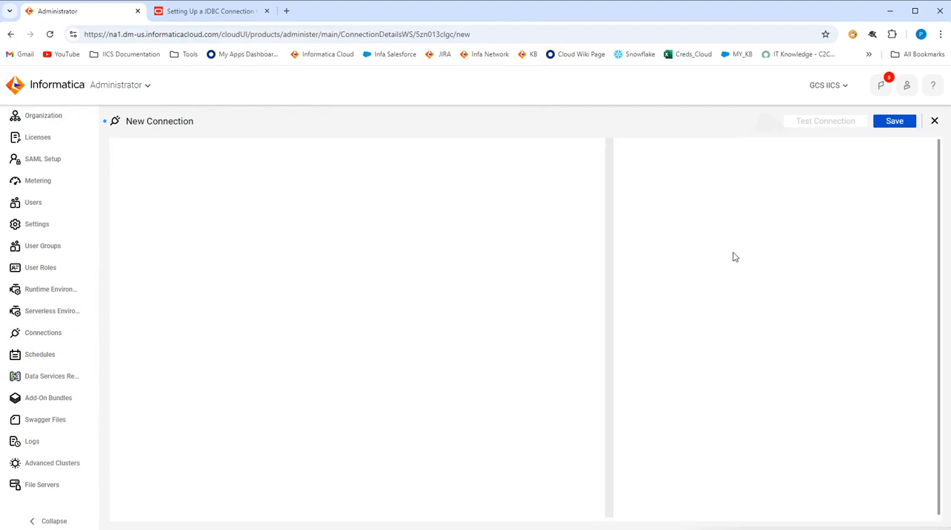
pyautogui.click(273, 167)
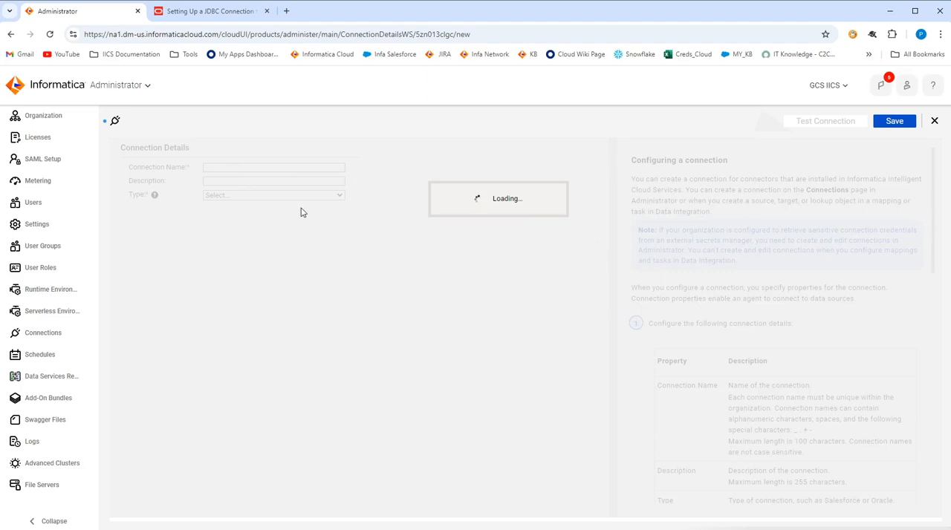
pyautogui.moveTo(304, 208)
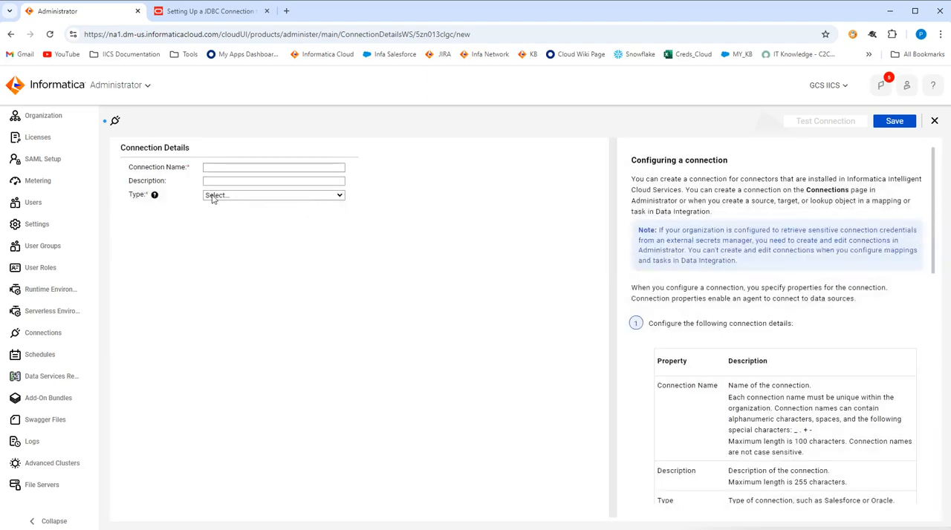
# Step: Name the connection JDBC_Oracle_test and select JDBCV2 as its type
pyautogui.click(274, 167)
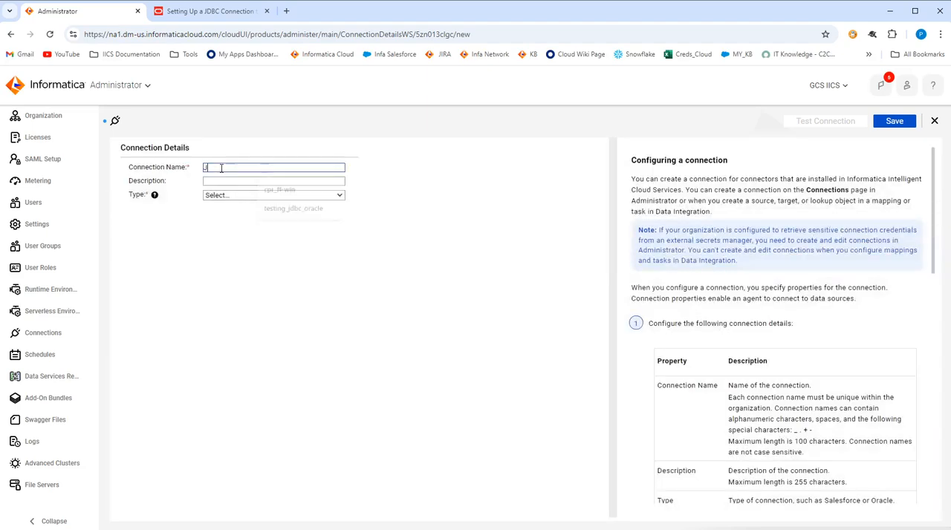
pyautogui.write('JDBC_Oracle_test')
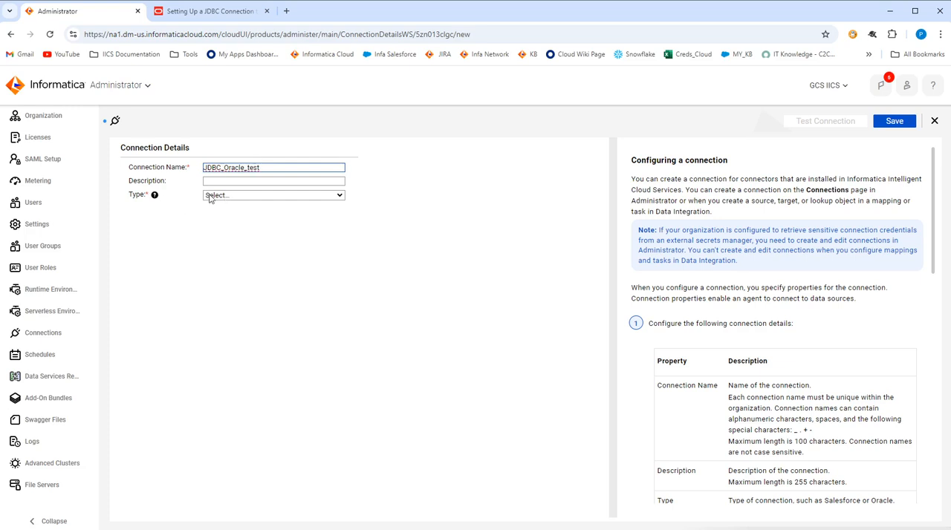
pyautogui.click(272, 194)
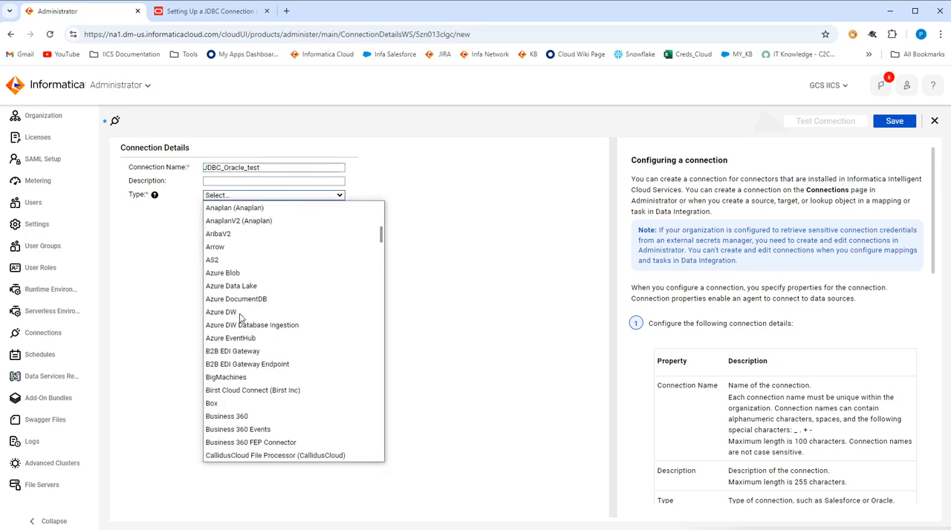
pyautogui.scroll(-3)
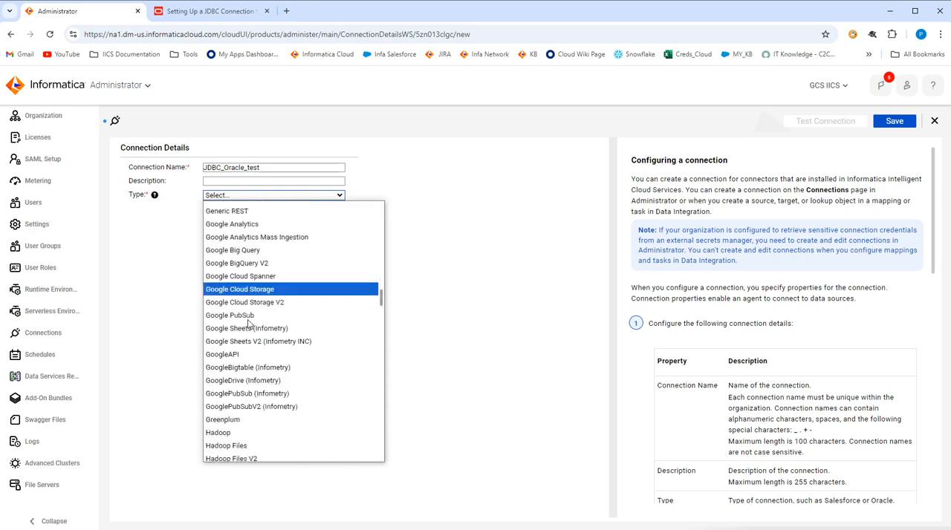
pyautogui.scroll(-3)
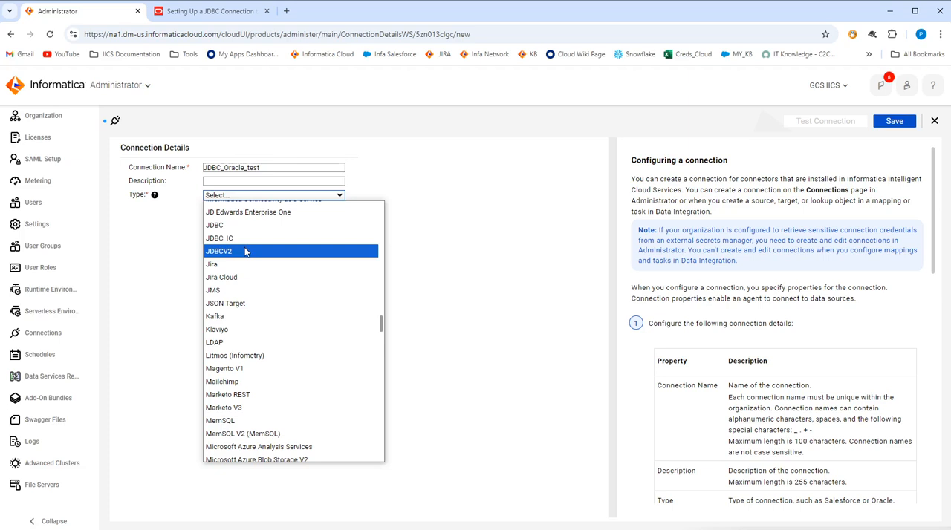
pyautogui.moveTo(219, 237)
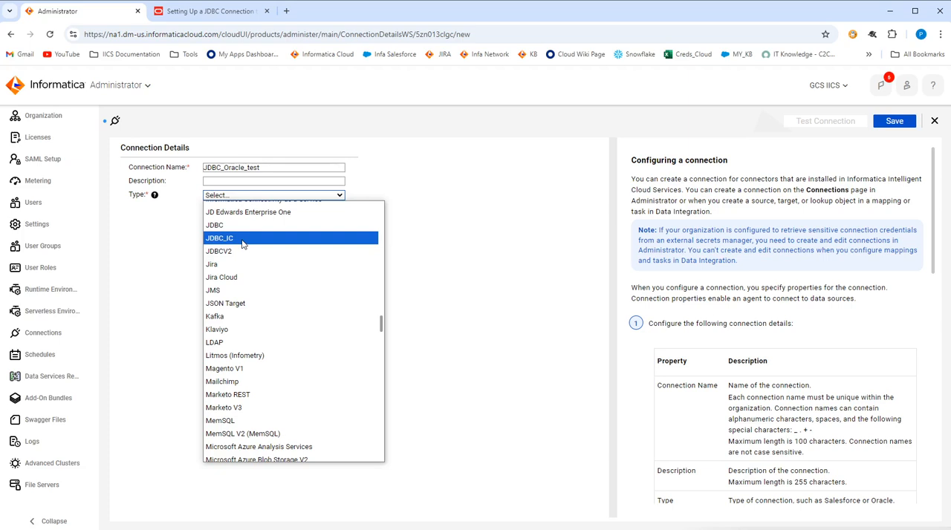
pyautogui.click(219, 237)
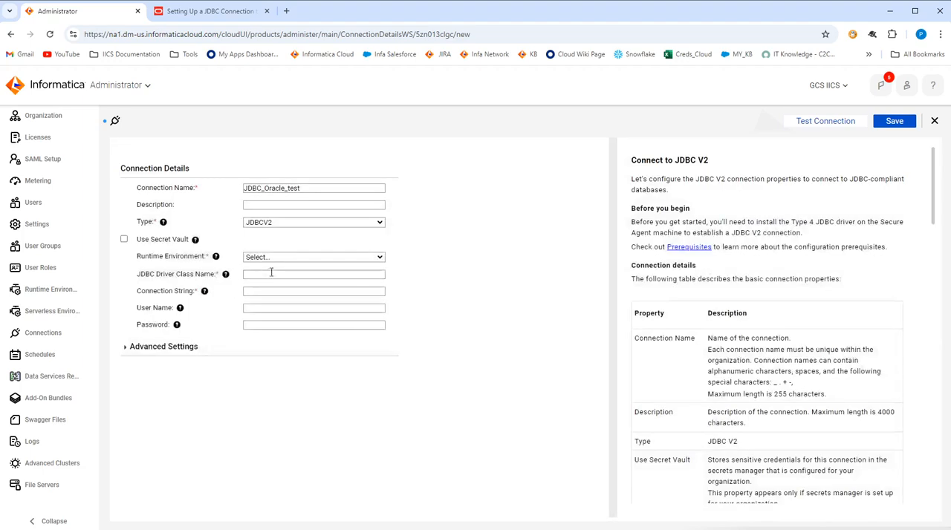
# Step: Set the connection's runtime environment to the local testing agent
pyautogui.click(312, 256)
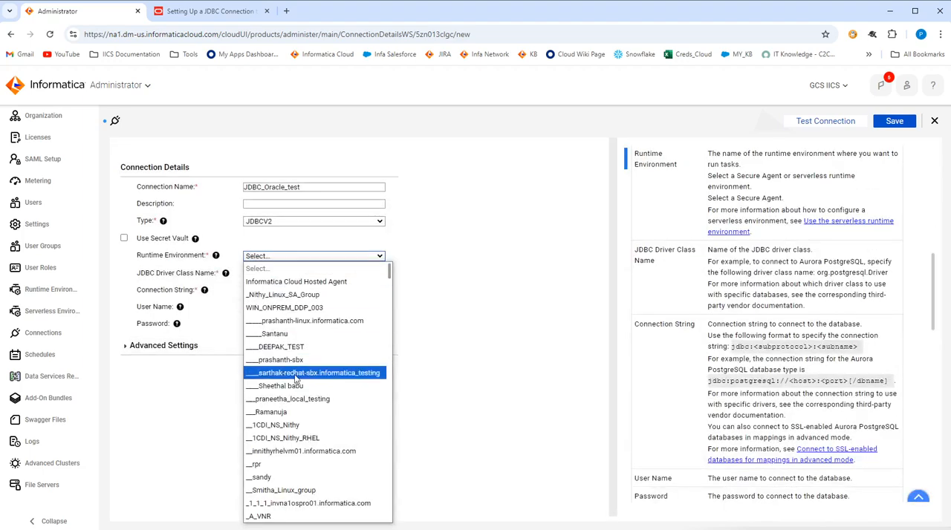
pyautogui.click(287, 399)
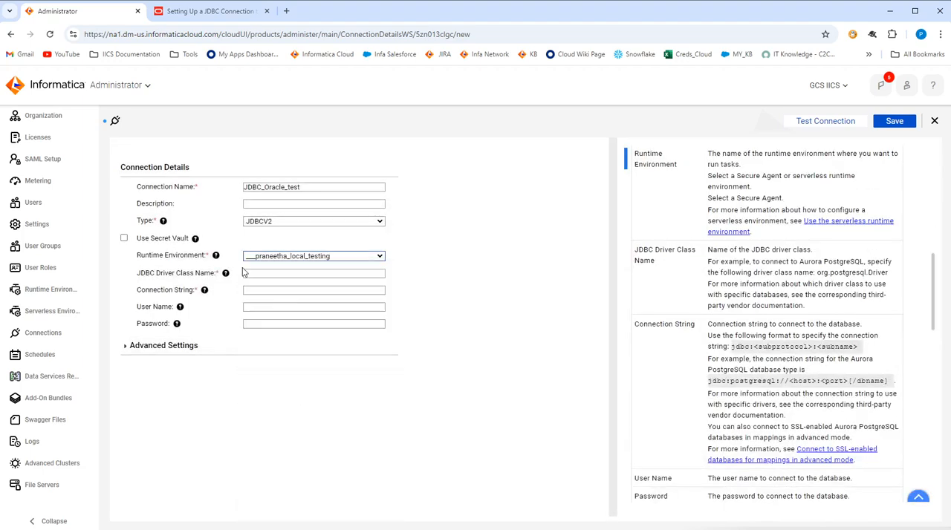
pyautogui.moveTo(215, 256)
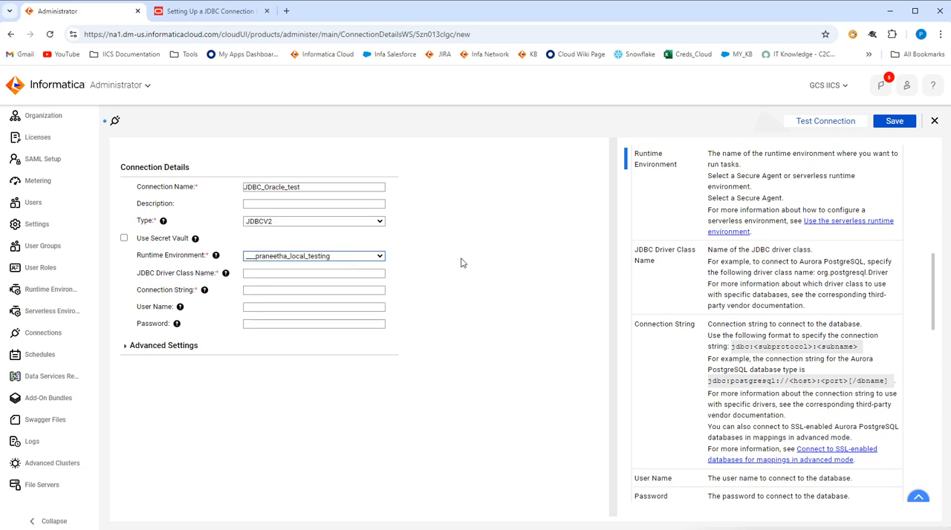
pyautogui.click(314, 274)
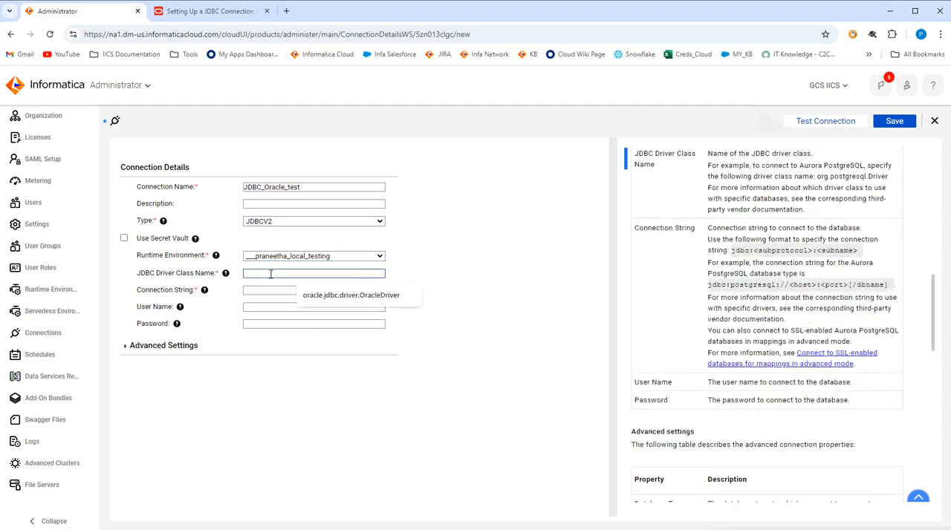
pyautogui.click(350, 295)
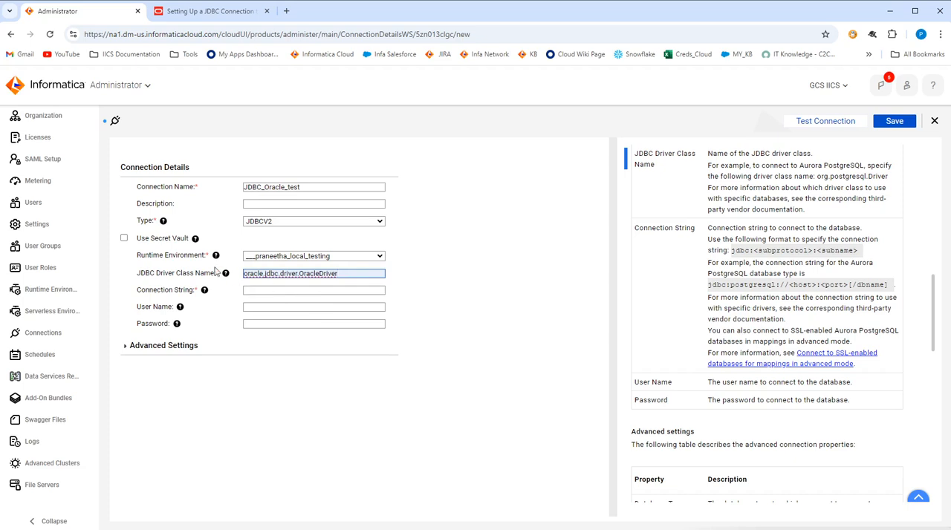
pyautogui.click(313, 290)
pyautogui.write('jdbc:oracle:thin:@Apollo:1521/PDB01')
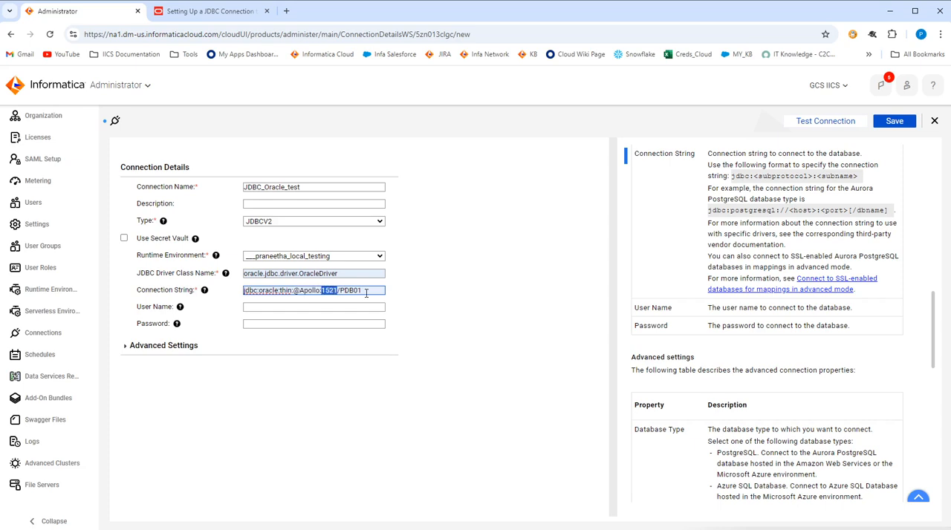
pyautogui.click(313, 307)
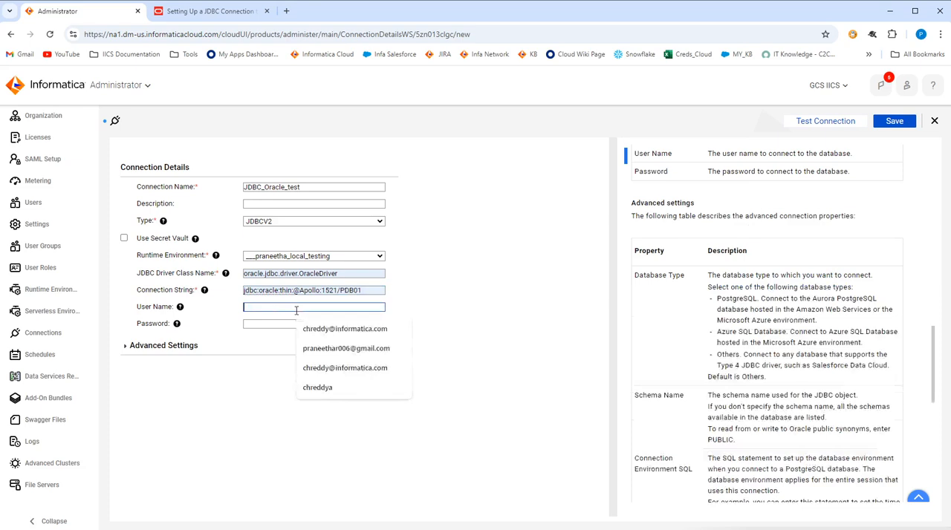
pyautogui.write('chreddy')
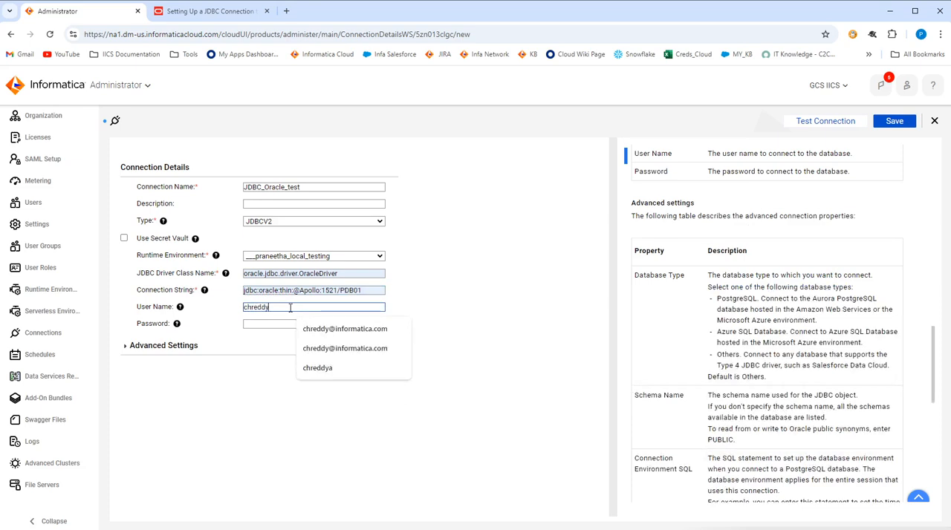
pyautogui.click(313, 323)
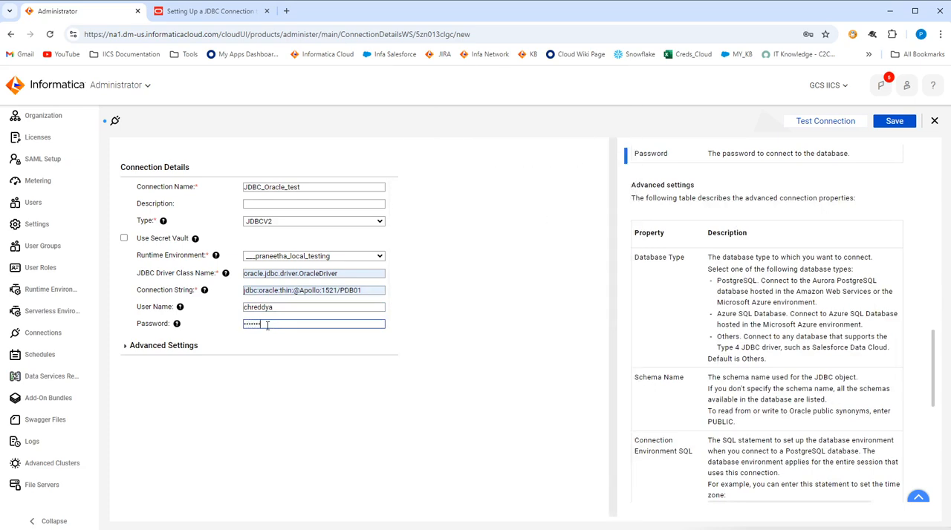
pyautogui.moveTo(609, 167)
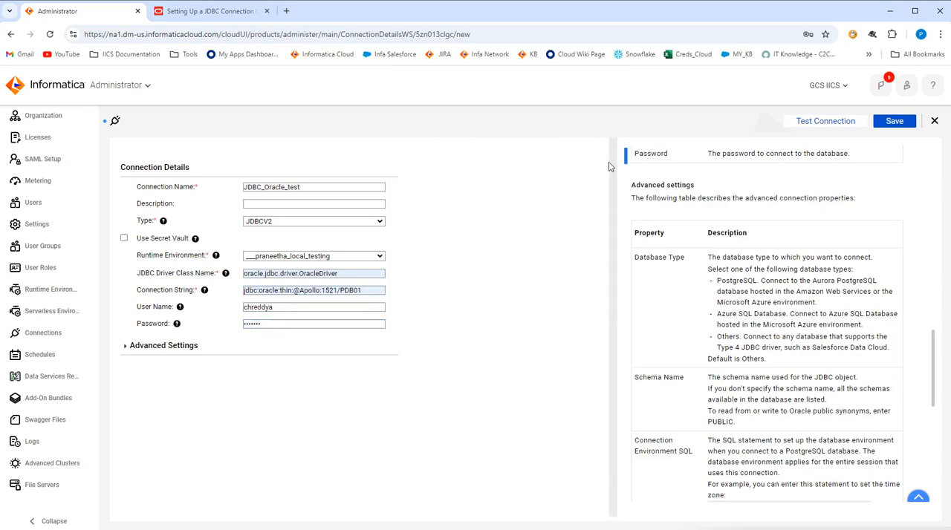
# Step: Test JDBC_Oracle_test successfully, then switch to the Oracle JDBC documentation page
pyautogui.click(825, 120)
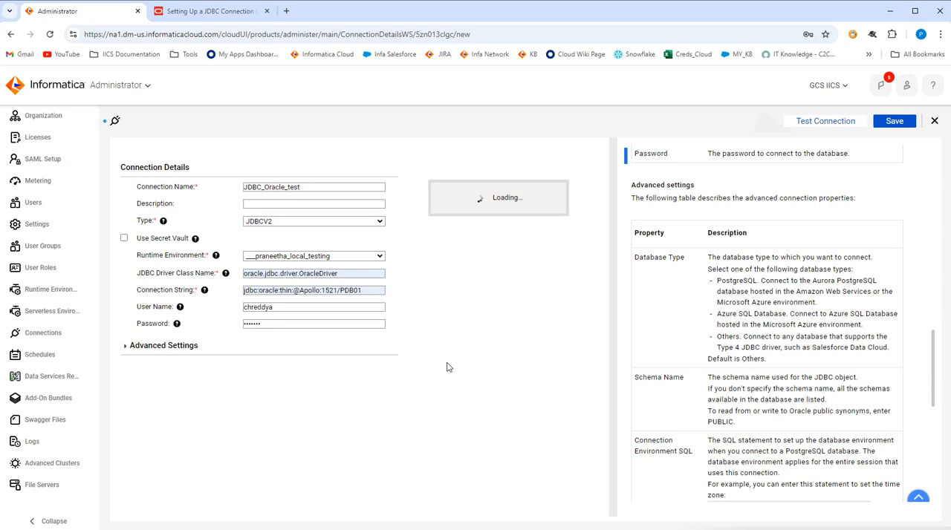
pyautogui.moveTo(446, 368)
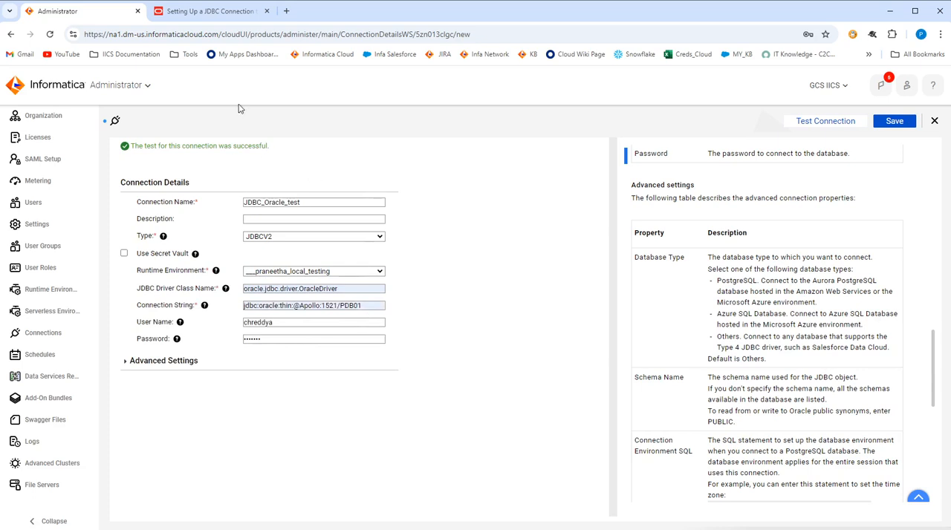
pyautogui.click(208, 10)
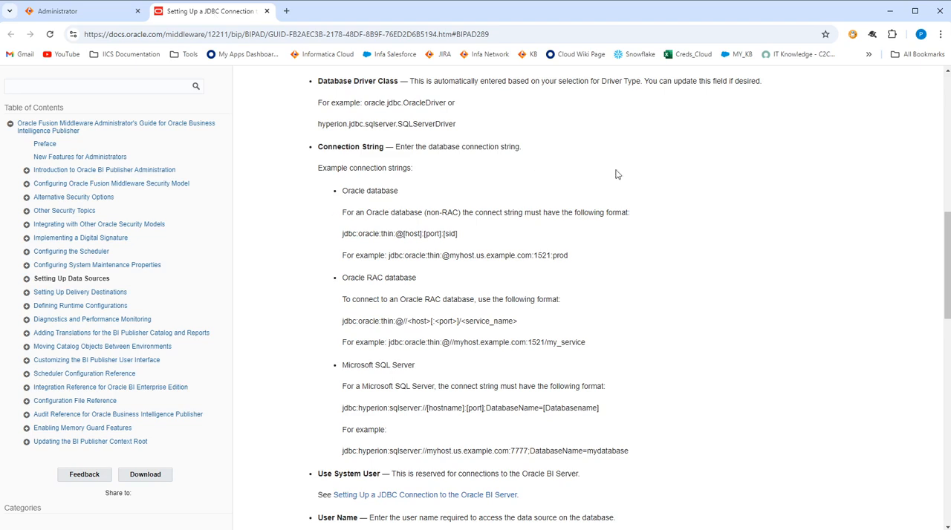
pyautogui.moveTo(462, 76)
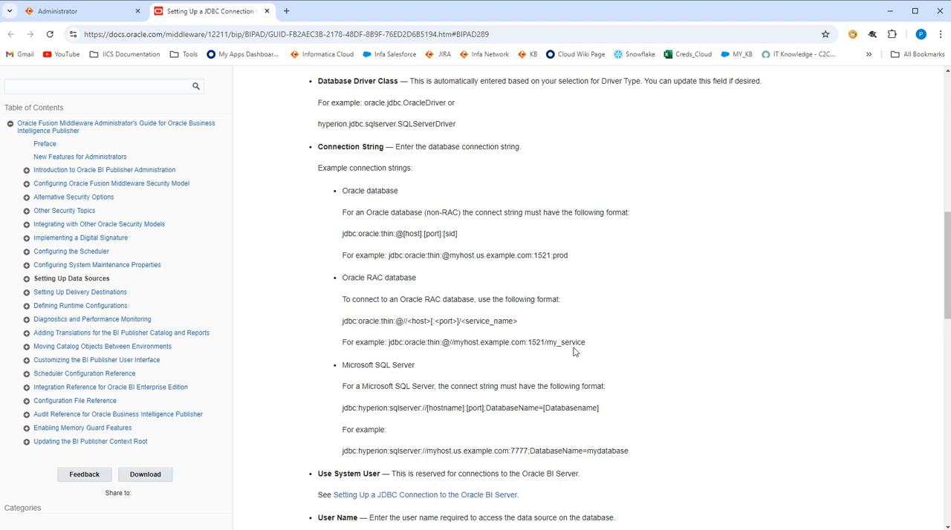
pyautogui.moveTo(523, 325)
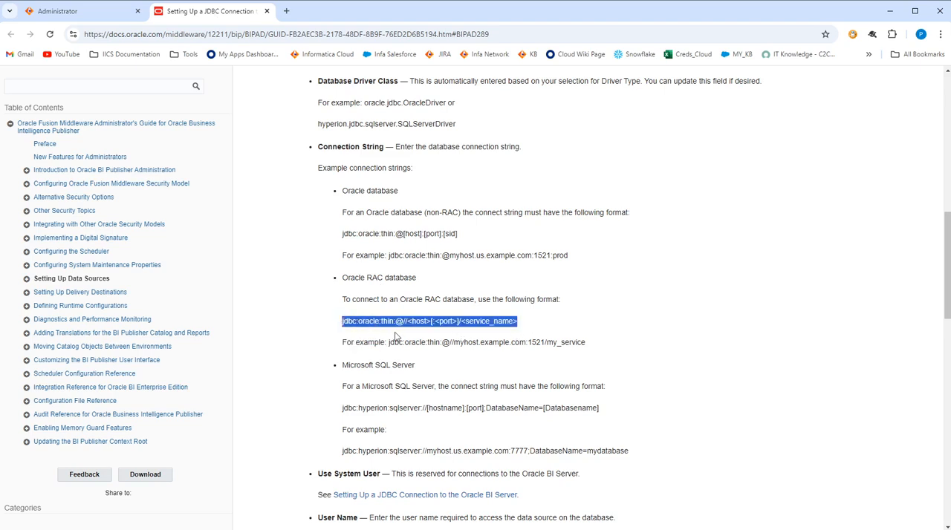
pyautogui.moveTo(439, 336)
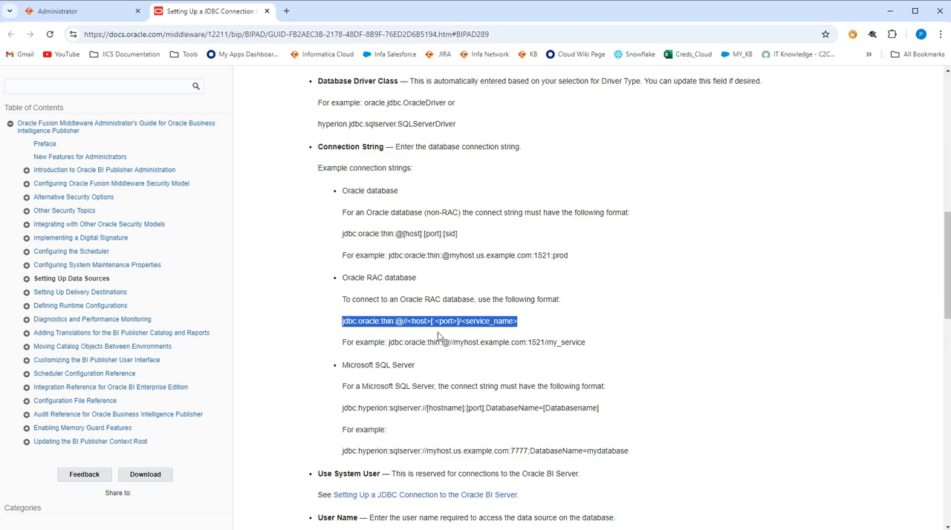
pyautogui.moveTo(459, 241)
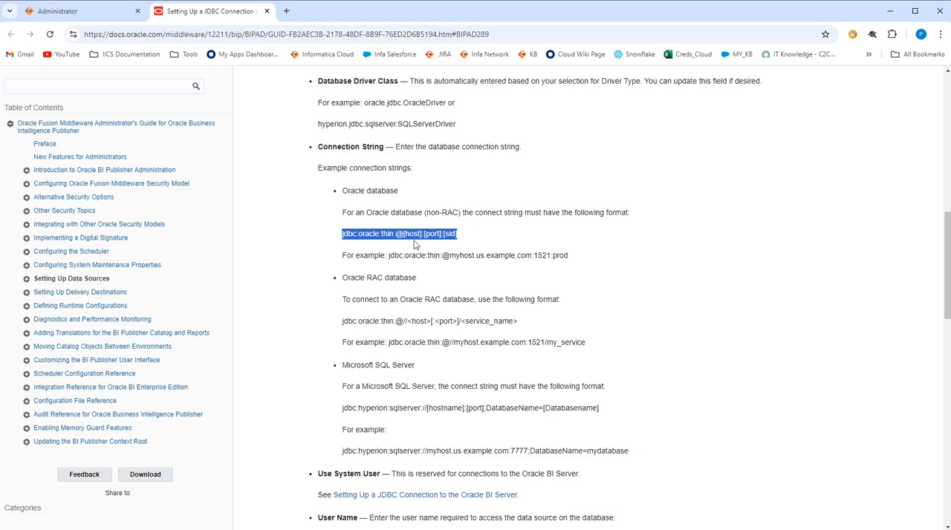
pyautogui.moveTo(255, 149)
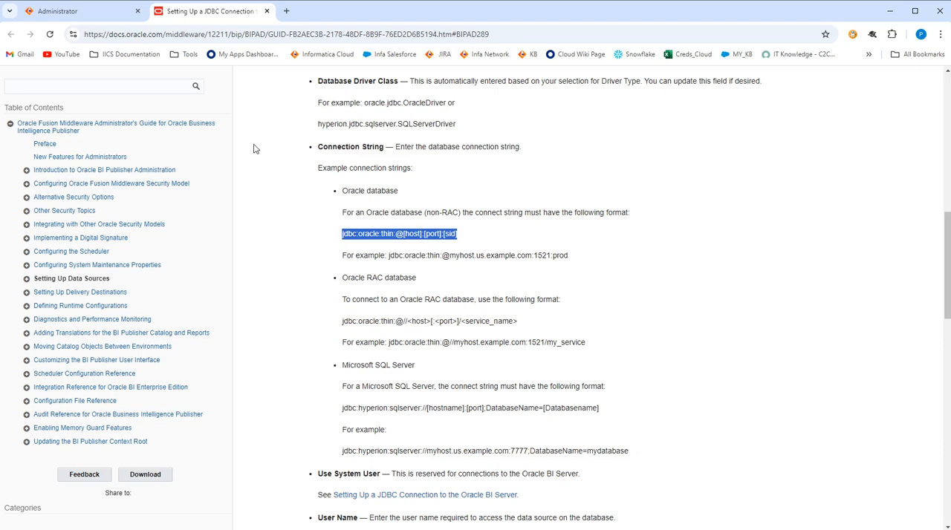
# Step: Return to the Administrator connection page and save JDBC_Oracle_test
pyautogui.click(59, 10)
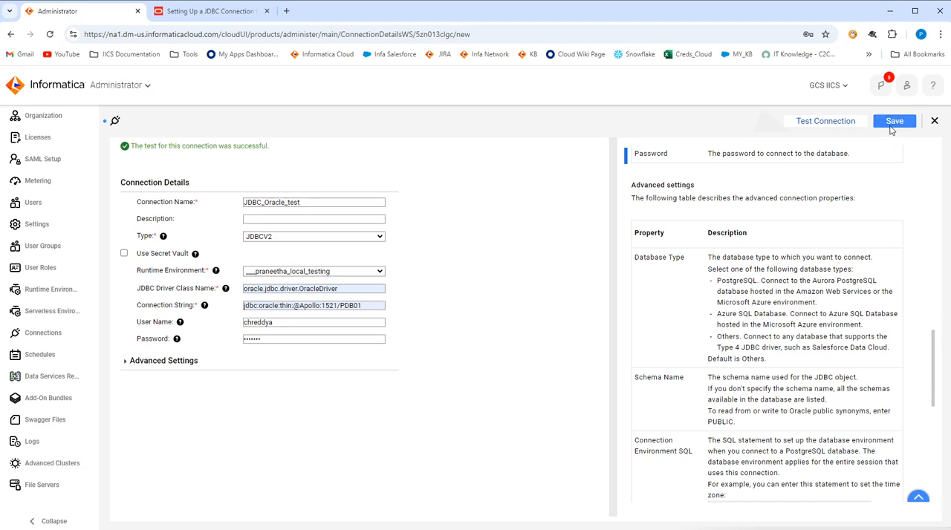
pyautogui.click(895, 121)
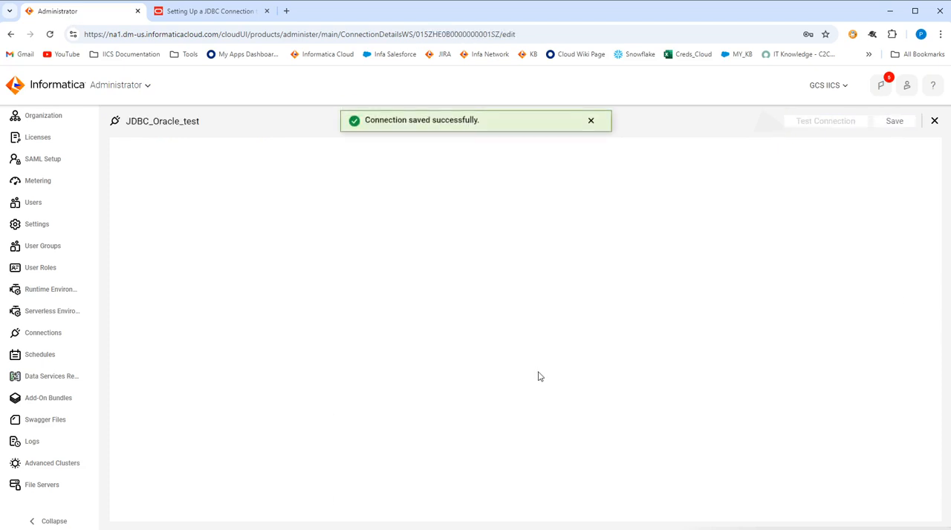